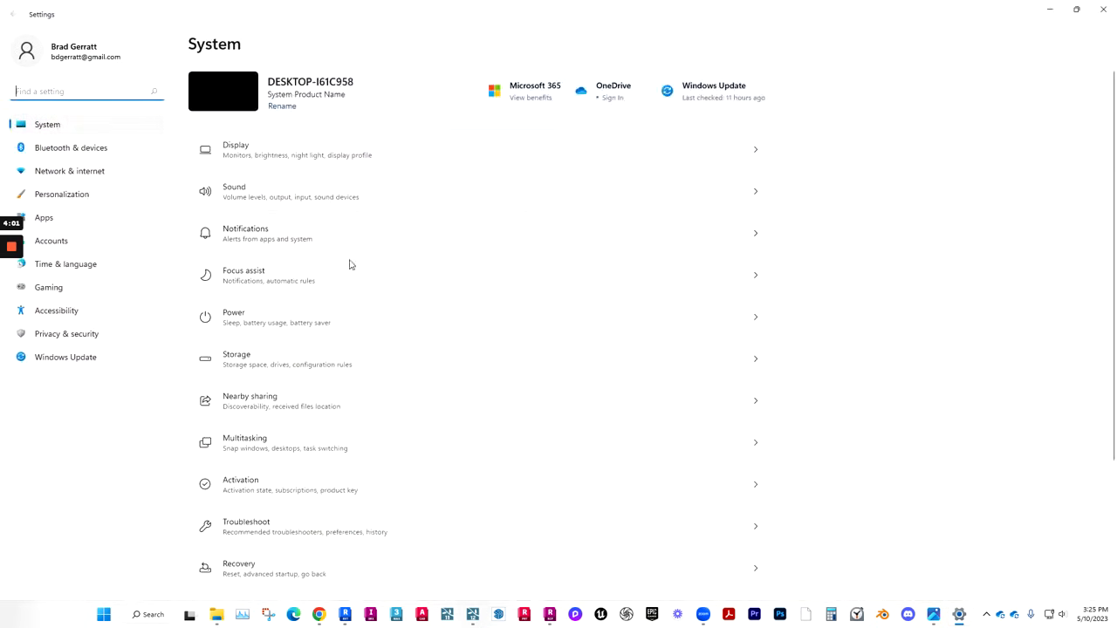
# Reach Advanced system settings from the System About page to open System Properties
pyautogui.scroll(-3)
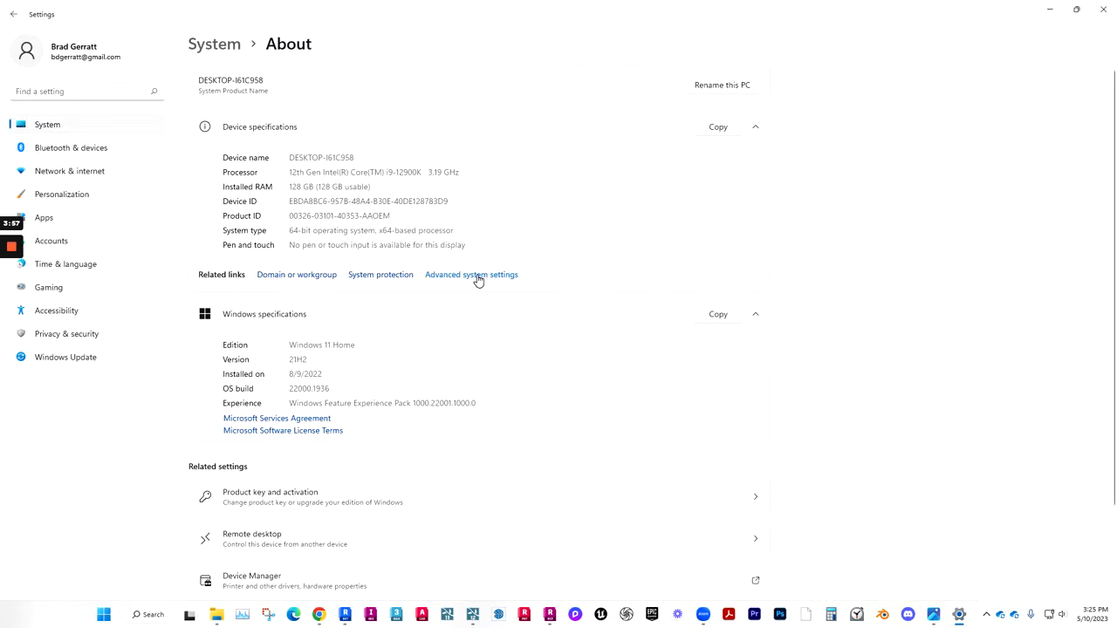
pyautogui.click(471, 274)
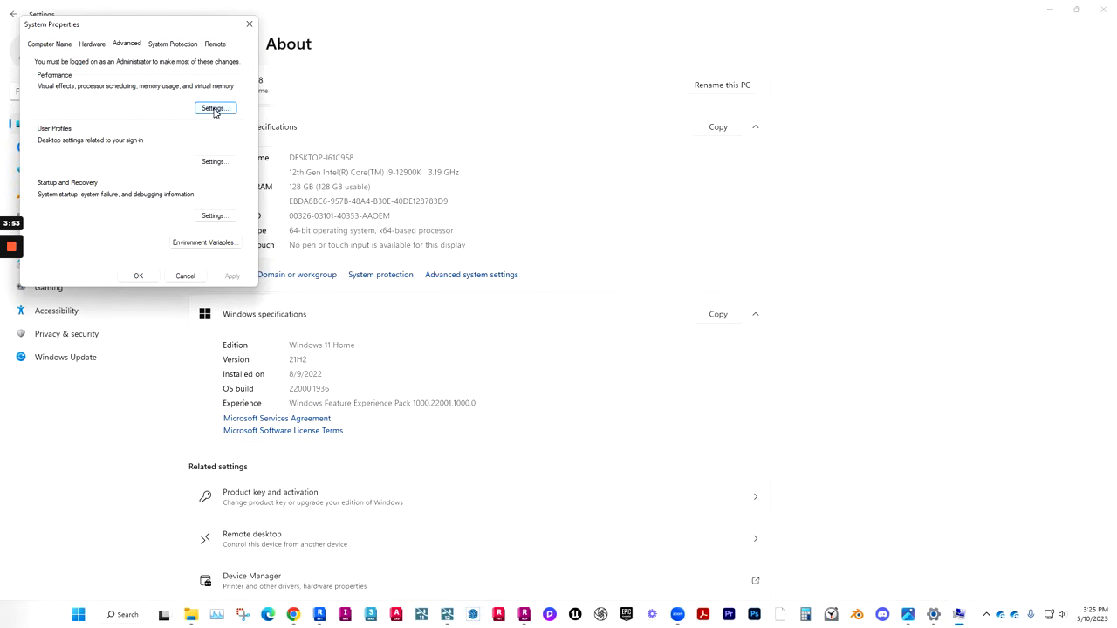
# Open Performance Options from System Properties to reach the virtual memory settings
pyautogui.click(213, 108)
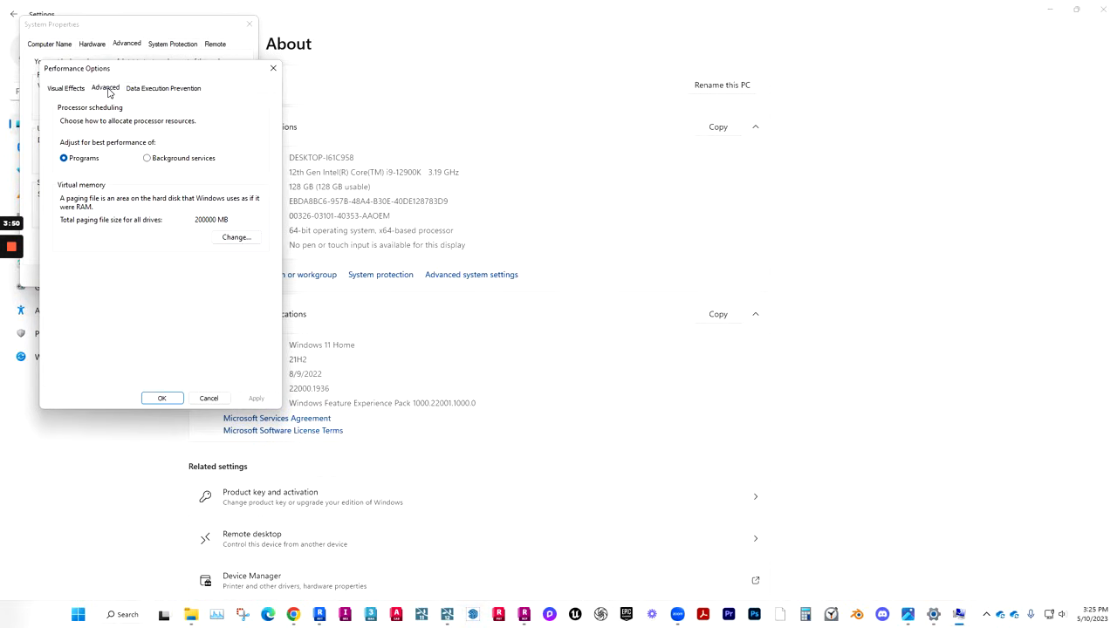
pyautogui.moveTo(192, 206)
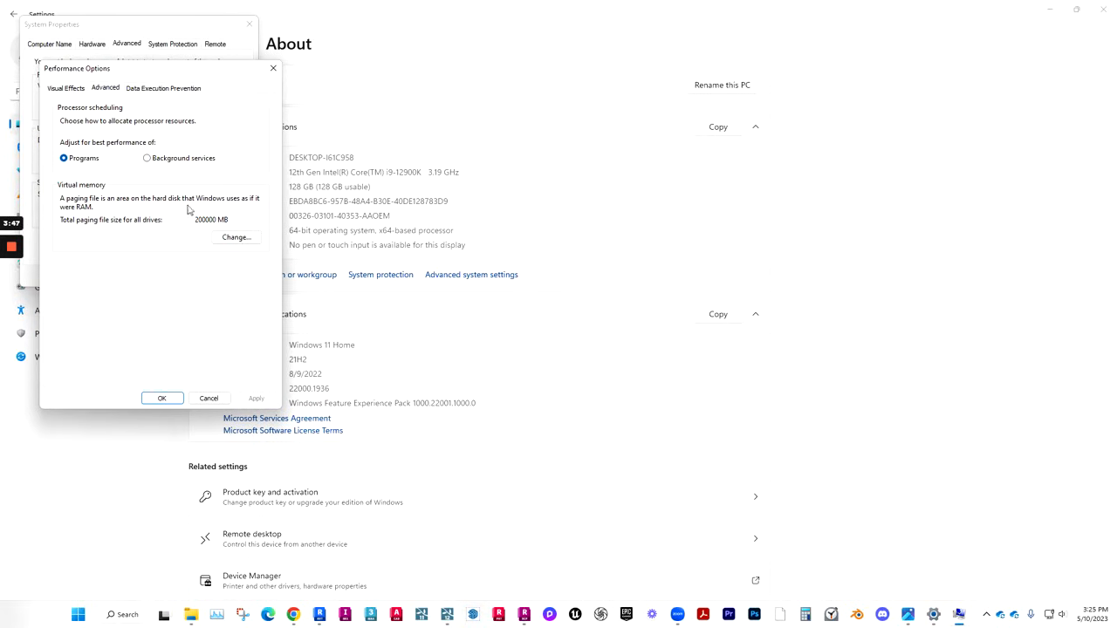
# Bring up the Virtual Memory dialog showing the custom 20000–30400 MB paging file on drive C
pyautogui.click(236, 238)
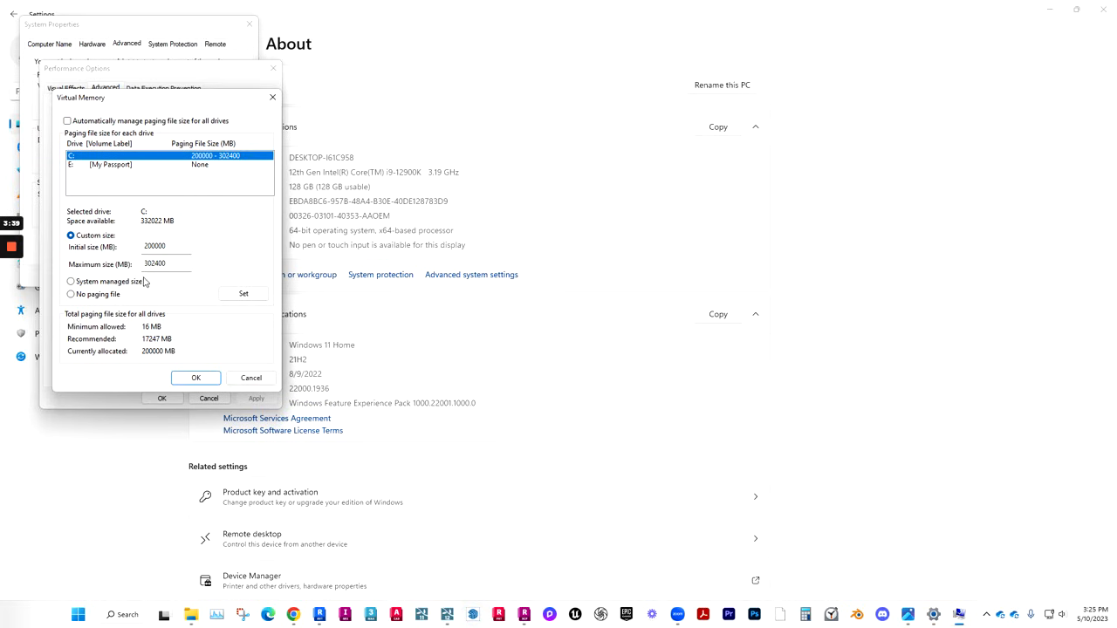
pyautogui.moveTo(147, 283)
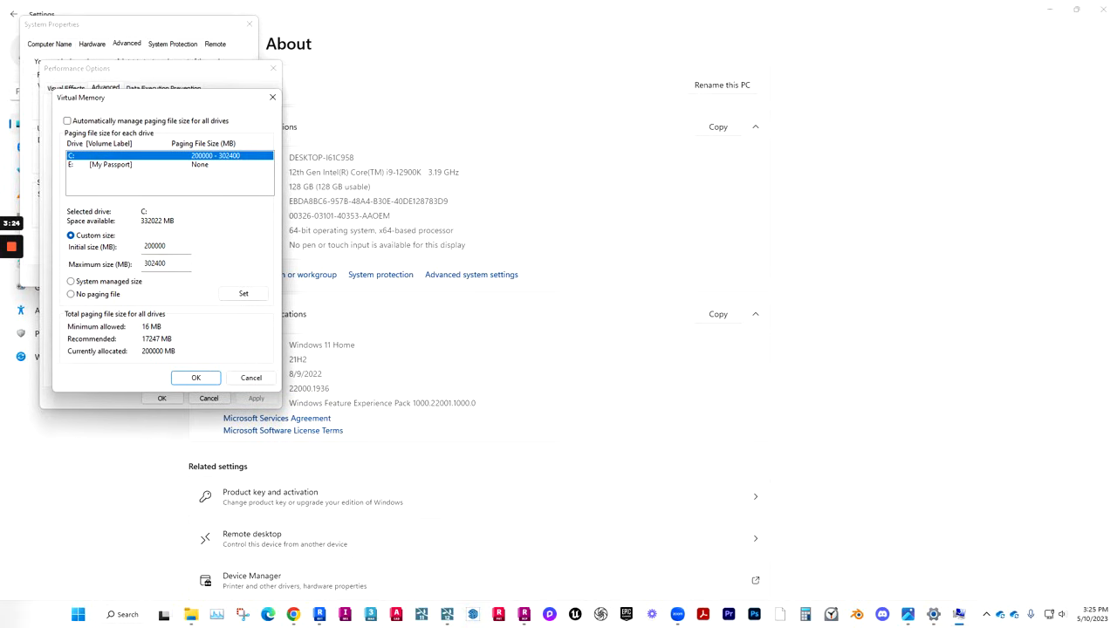
pyautogui.moveTo(925, 496)
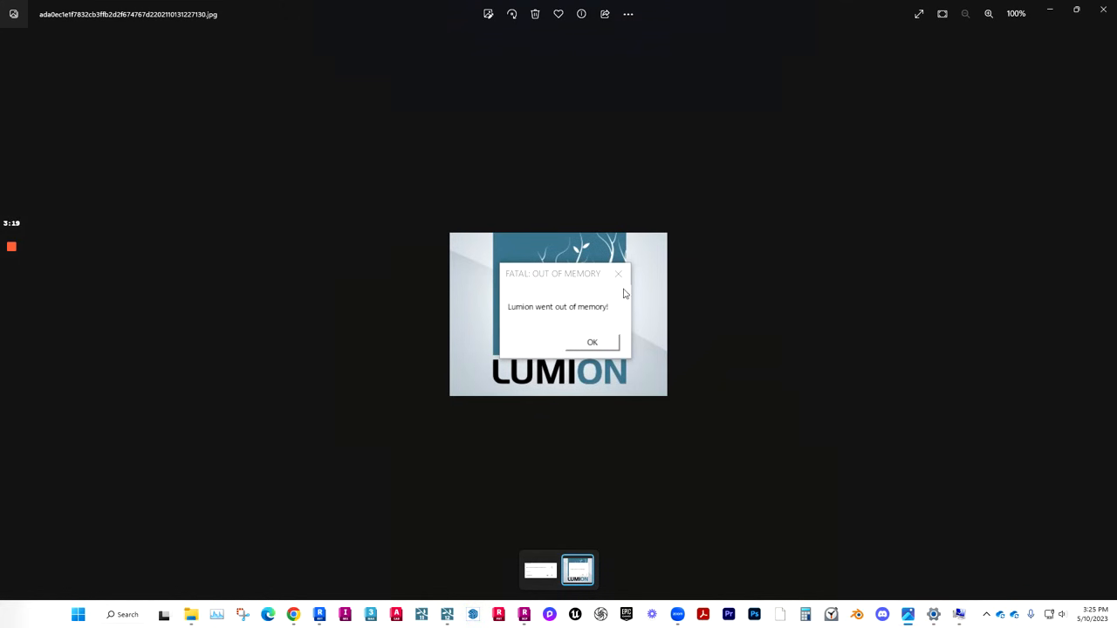
pyautogui.moveTo(600, 295)
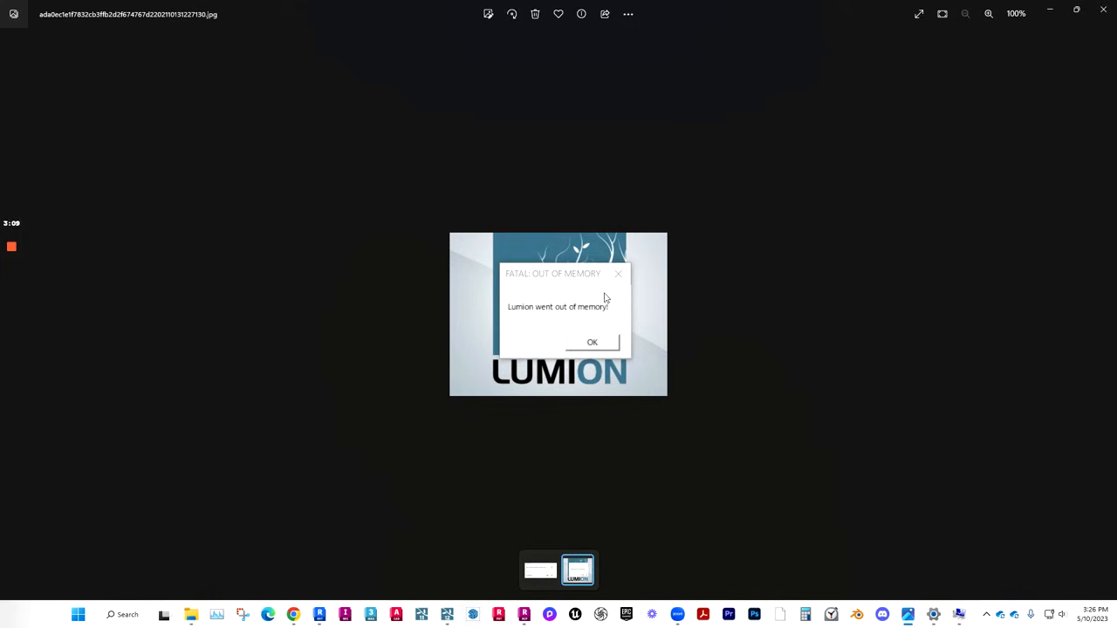
pyautogui.moveTo(428, 206)
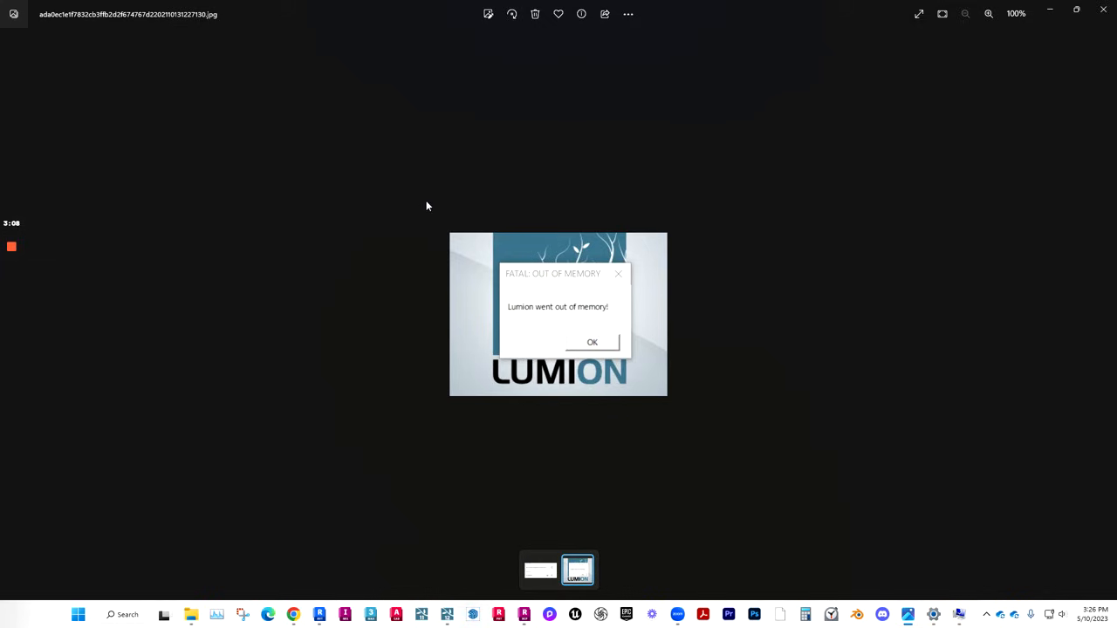
pyautogui.moveTo(934, 615)
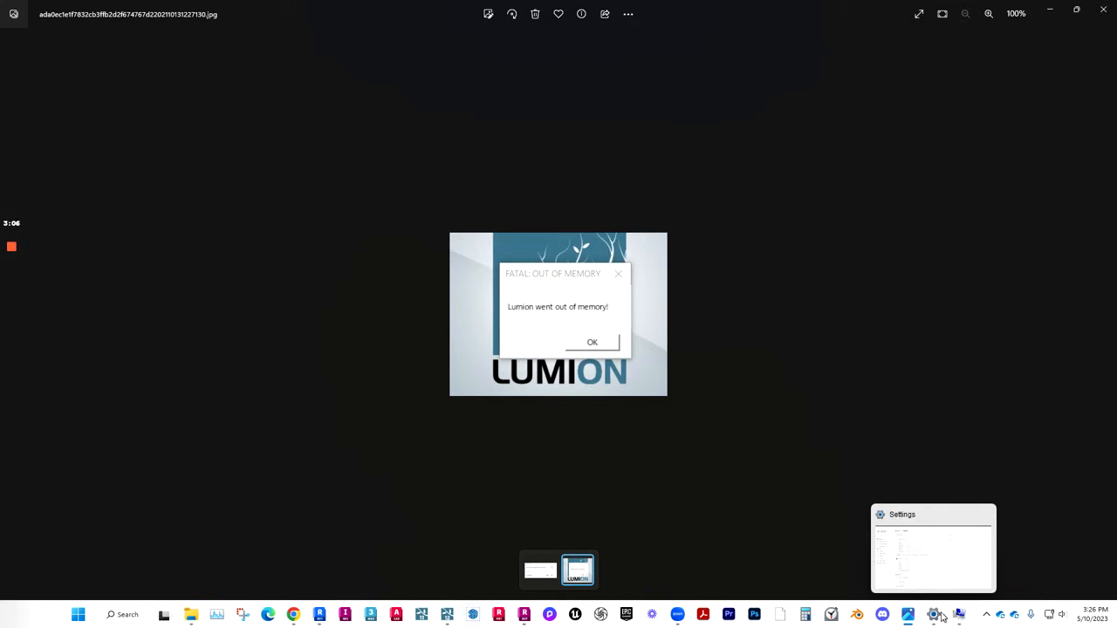